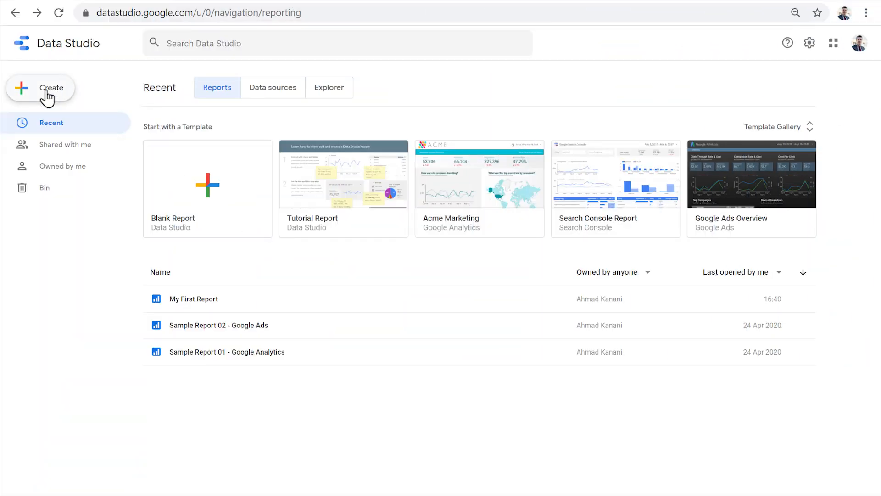
# Step: Start a new data source from the Create menu to show the connector gallery
pyautogui.click(40, 88)
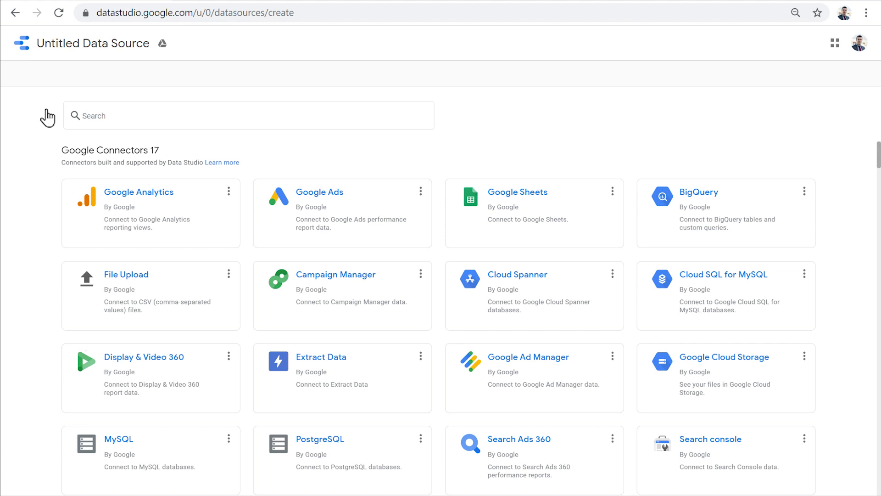
pyautogui.moveTo(48, 119)
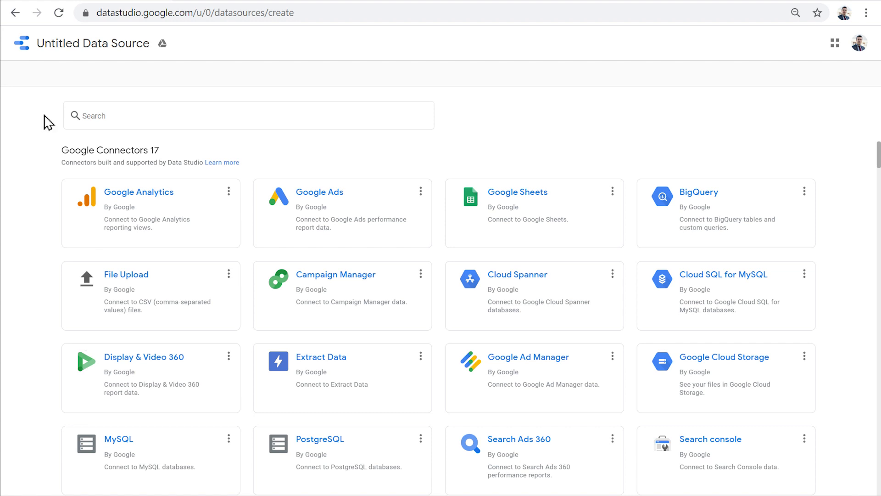
pyautogui.scroll(-3)
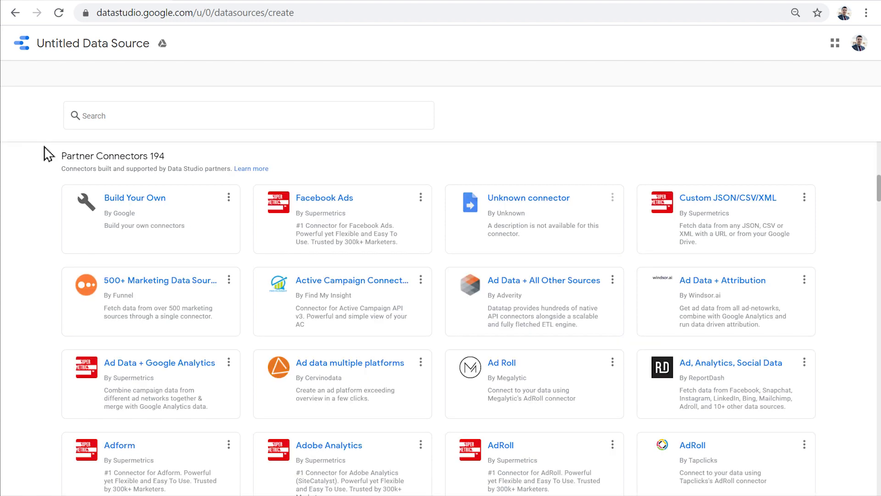
pyautogui.scroll(-3)
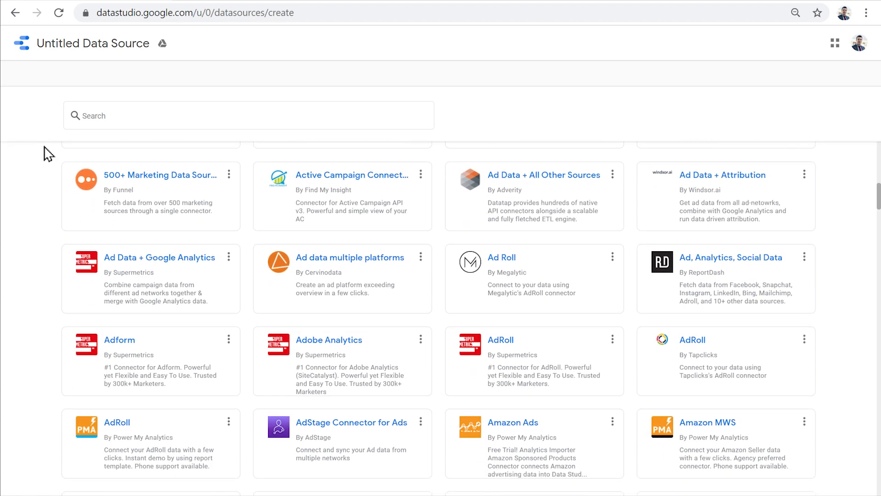
pyautogui.scroll(-3)
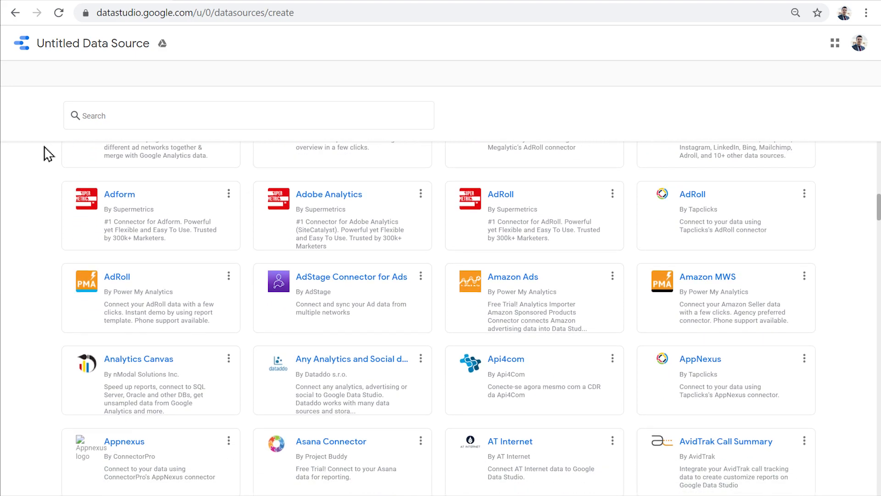
pyautogui.scroll(-3)
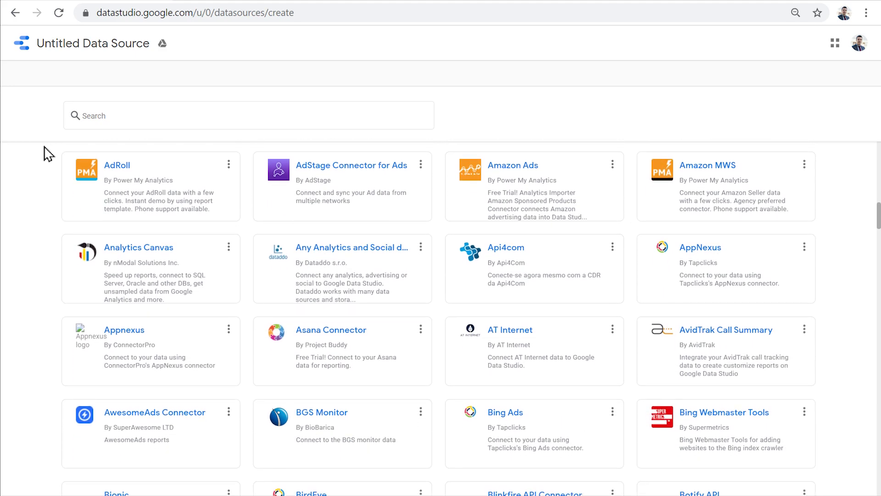
pyautogui.scroll(-3)
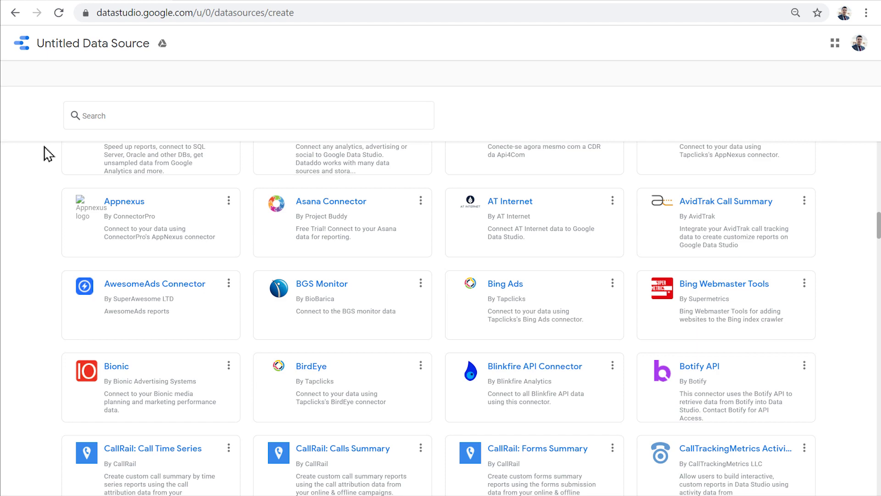
pyautogui.scroll(-3)
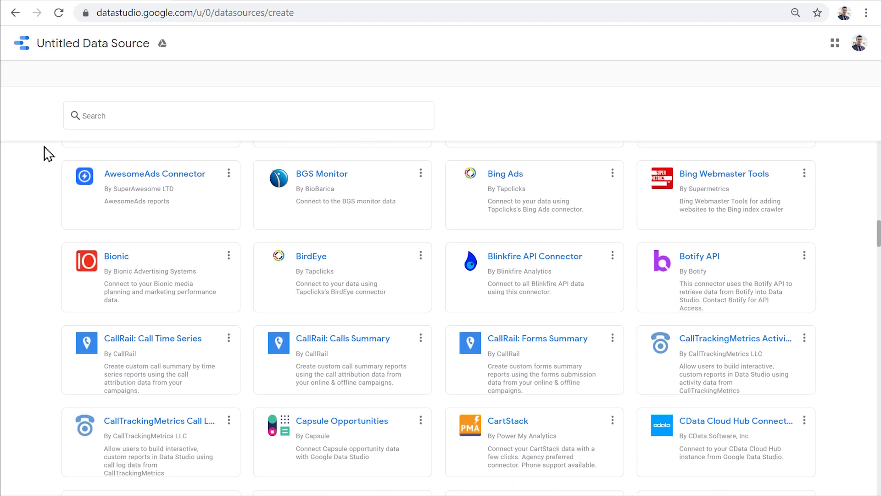
pyautogui.scroll(-3)
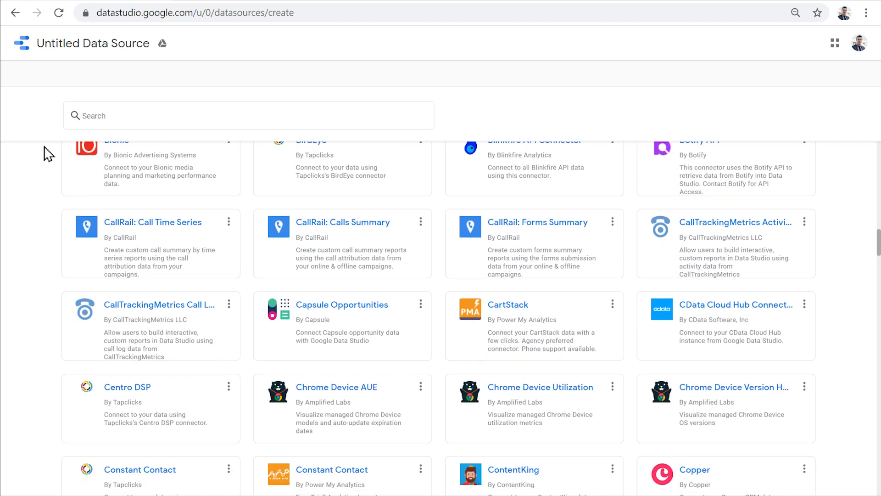
pyautogui.scroll(-3)
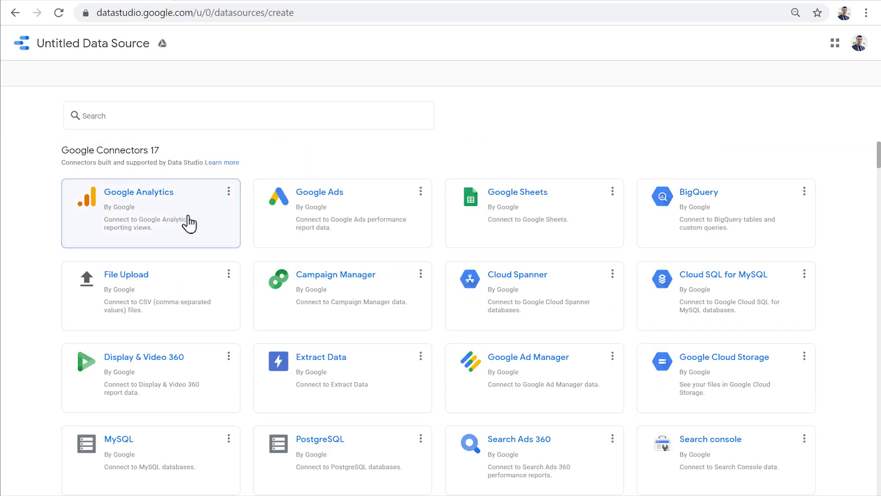
# Step: Point the Google Analytics connector at Demo Account > Google Merchandise Store > 1 Master View and name it GA Demo Account
pyautogui.click(149, 212)
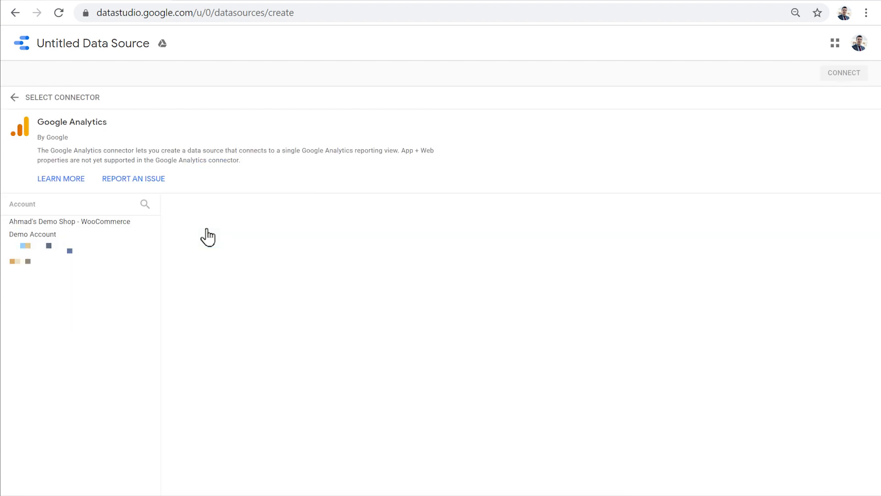
pyautogui.click(32, 234)
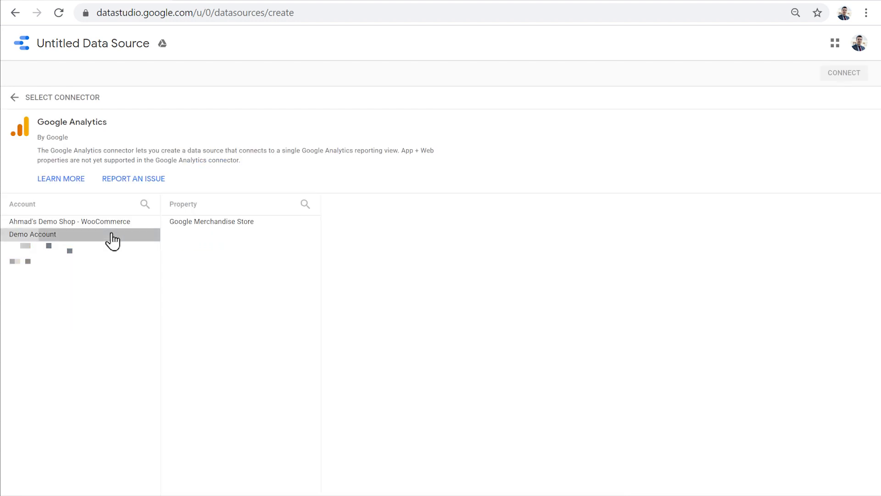
pyautogui.click(211, 221)
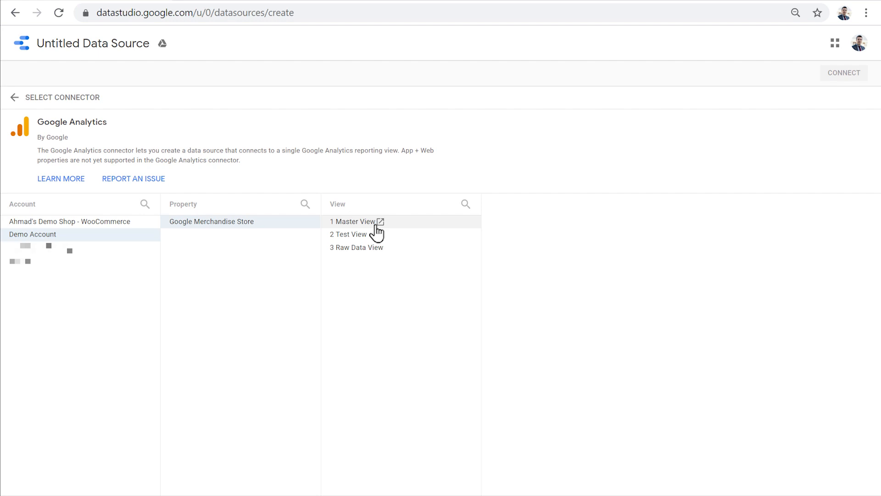
pyautogui.click(353, 221)
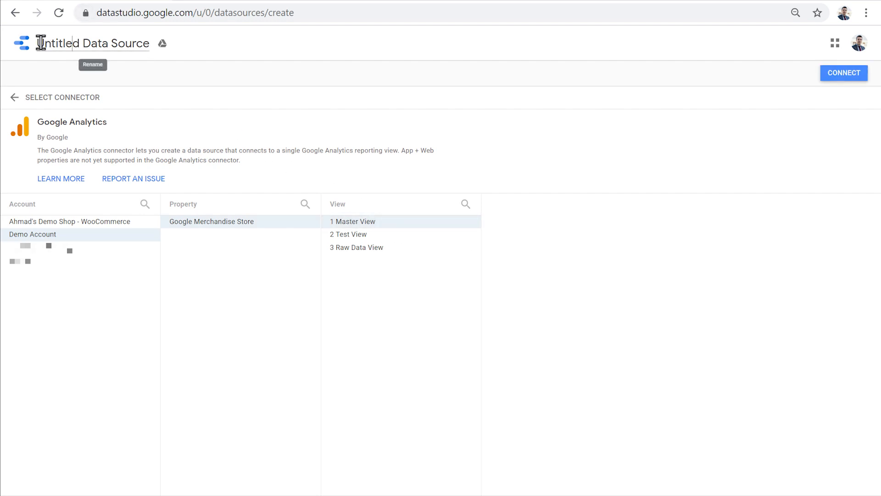
pyautogui.write('GA Demo Account')
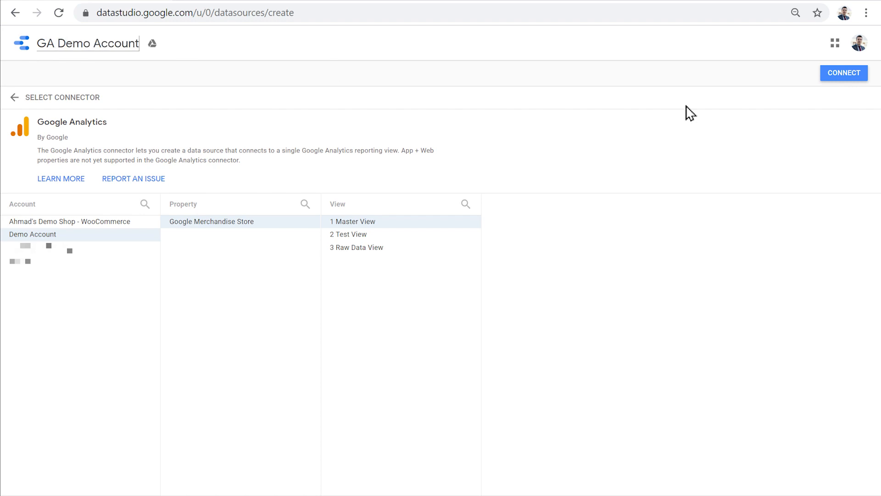
# Step: Connect the GA Demo Account data source so its 528 fields appear
pyautogui.click(843, 73)
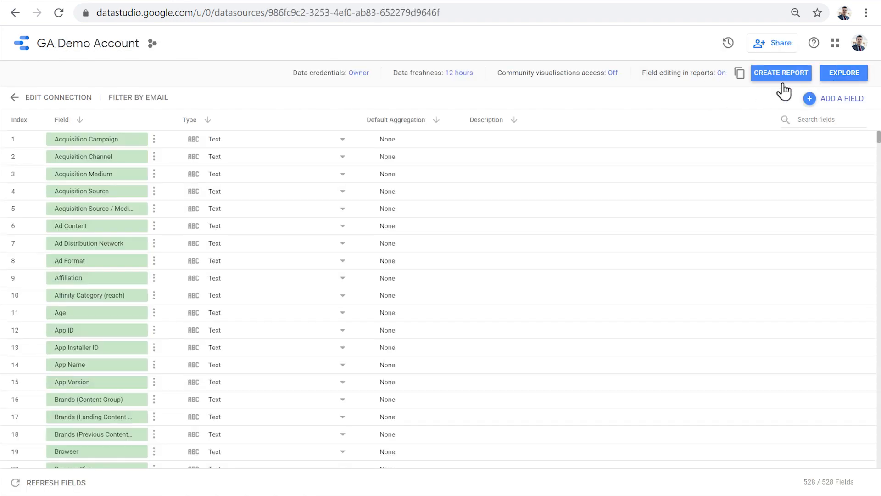
pyautogui.moveTo(627, 106)
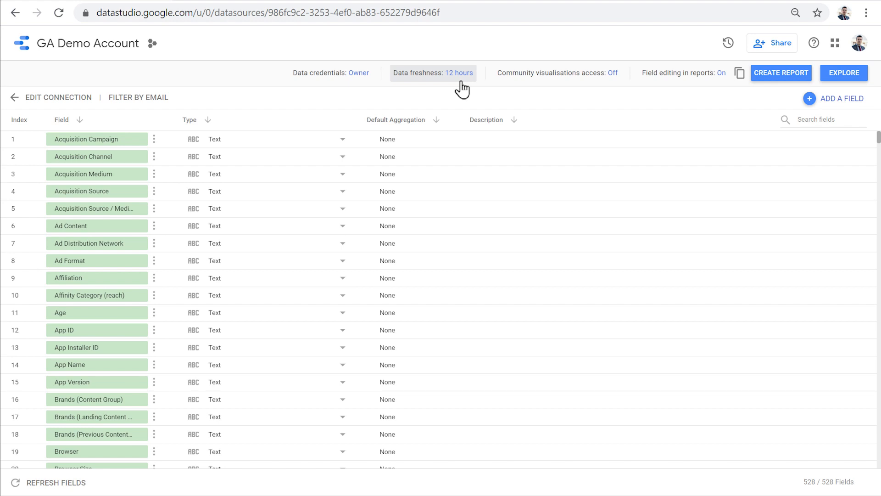
# Step: Change data freshness from every 12 hours to every 4 hours and apply it
pyautogui.click(432, 72)
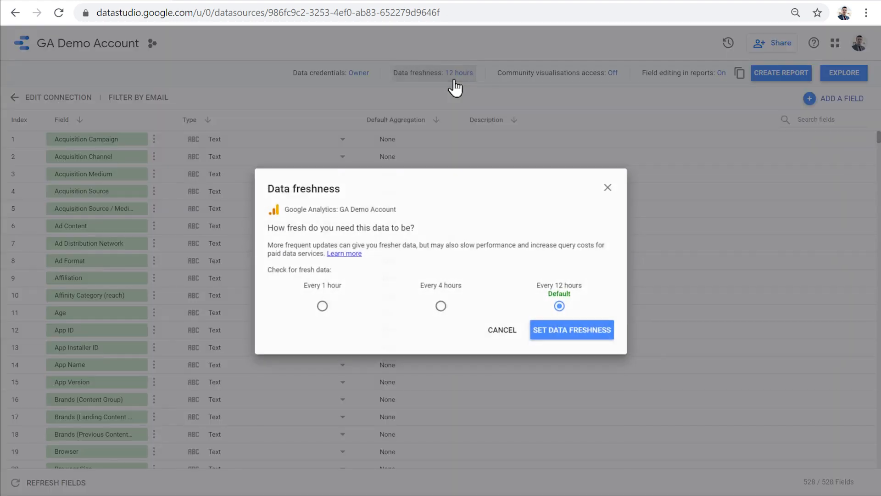
pyautogui.moveTo(440, 306)
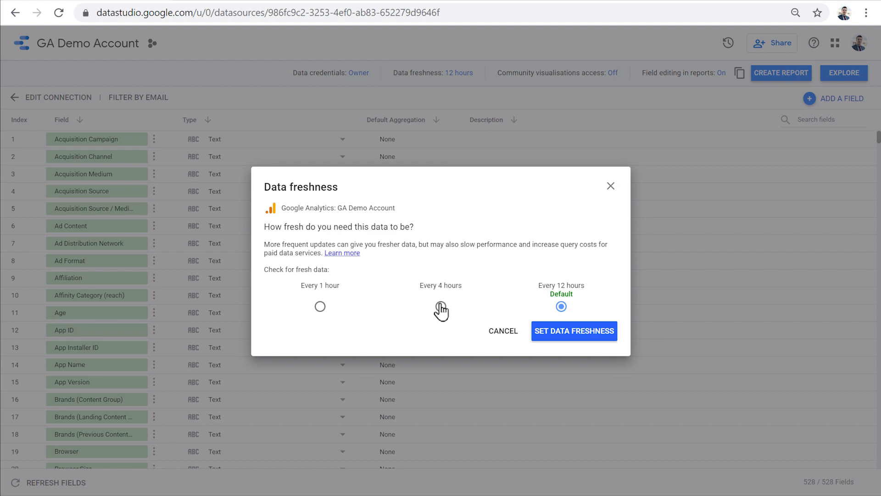
pyautogui.click(441, 306)
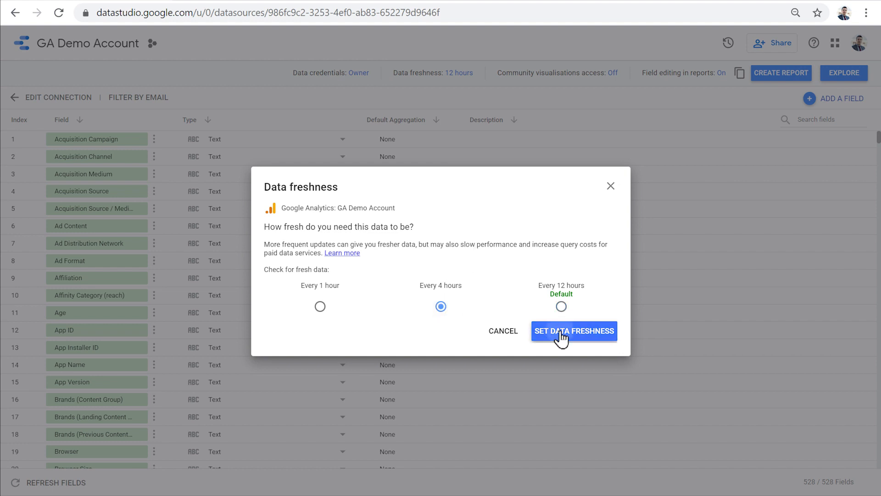
pyautogui.click(573, 330)
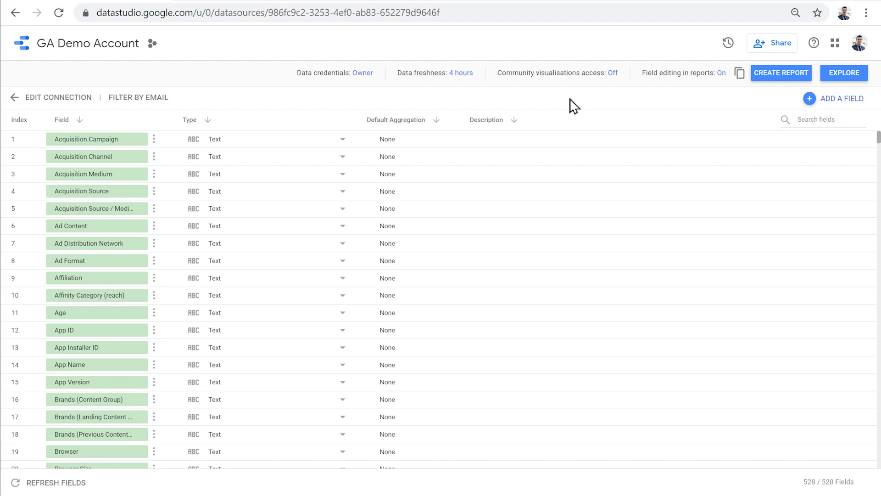
pyautogui.moveTo(797, 489)
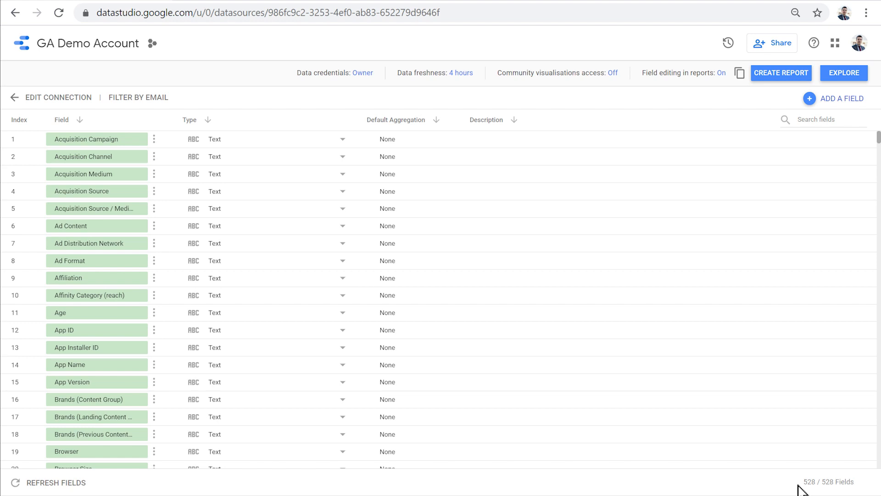
pyautogui.moveTo(173, 316)
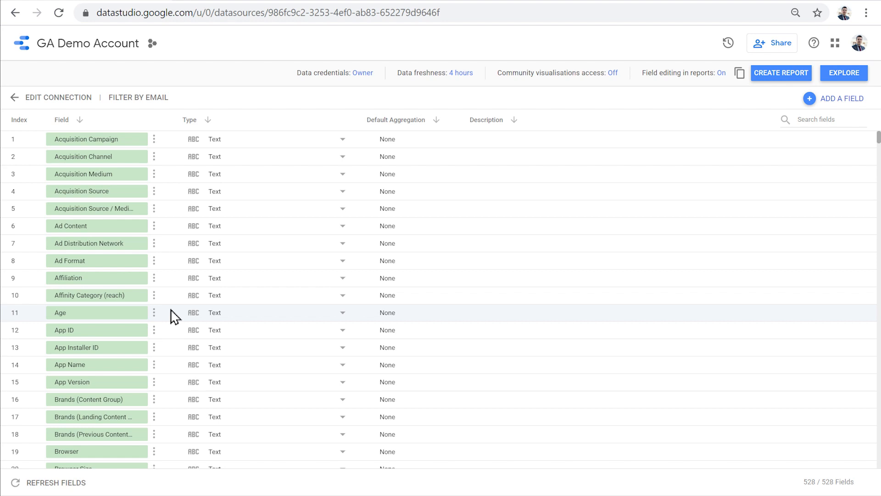
pyautogui.click(809, 120)
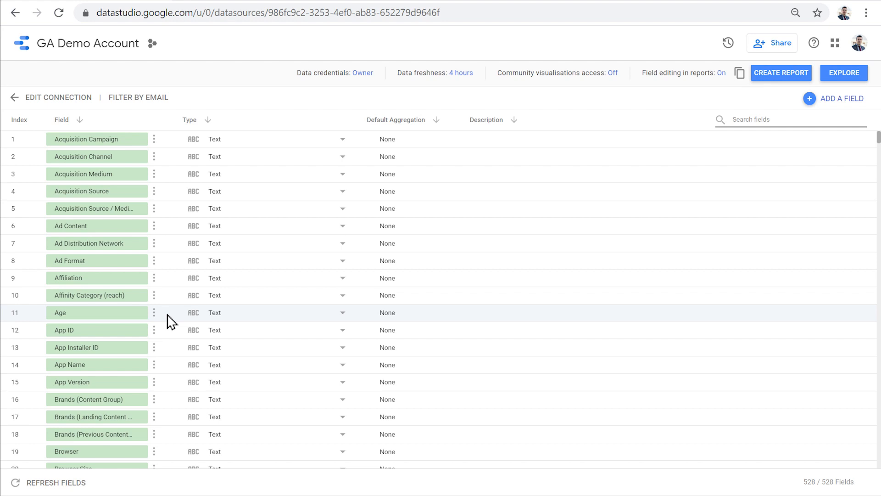
pyautogui.moveTo(264, 320)
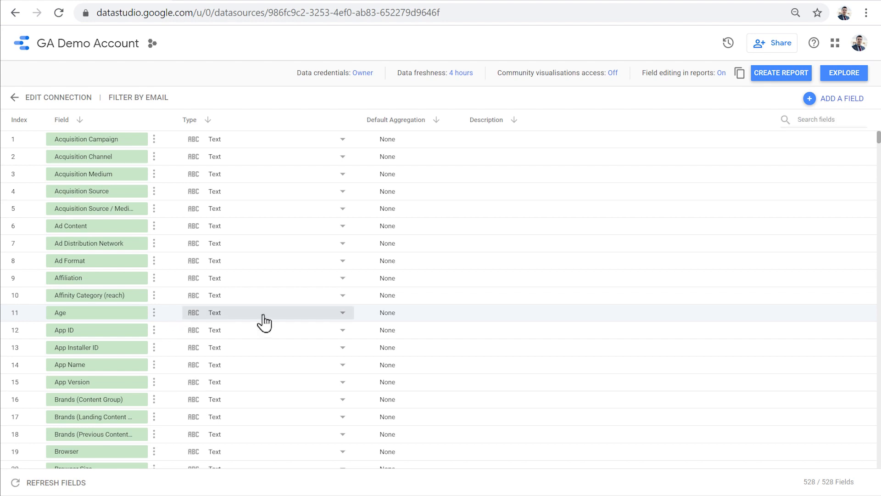
pyautogui.scroll(-3)
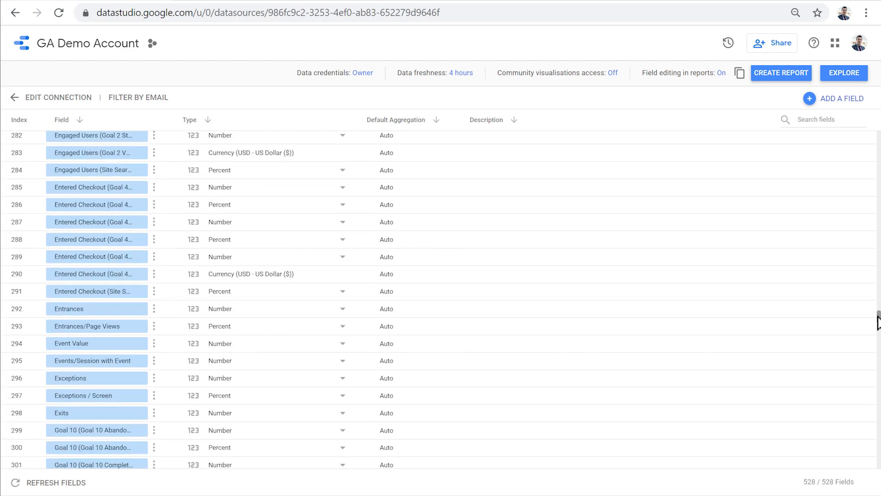
pyautogui.scroll(-3)
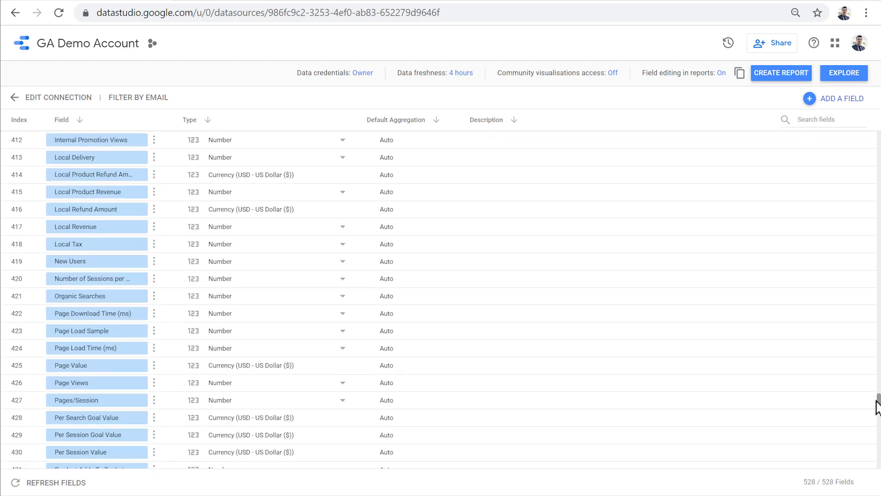
pyautogui.scroll(-3)
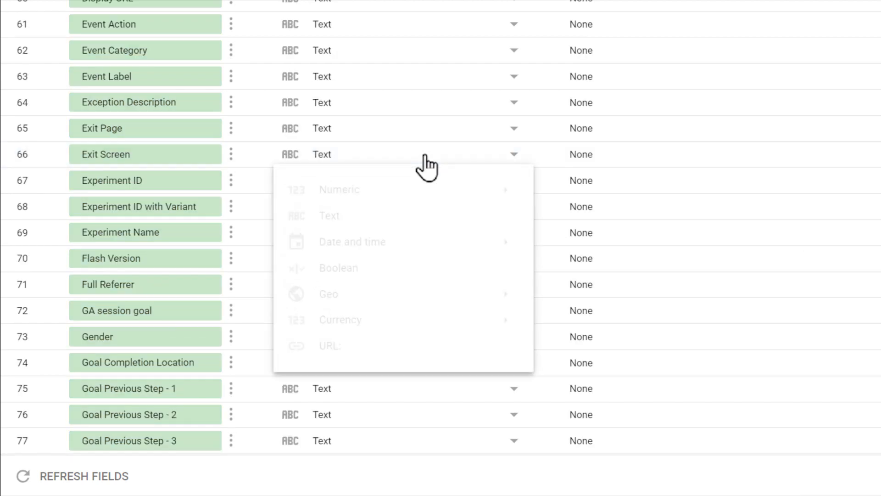
pyautogui.moveTo(430, 222)
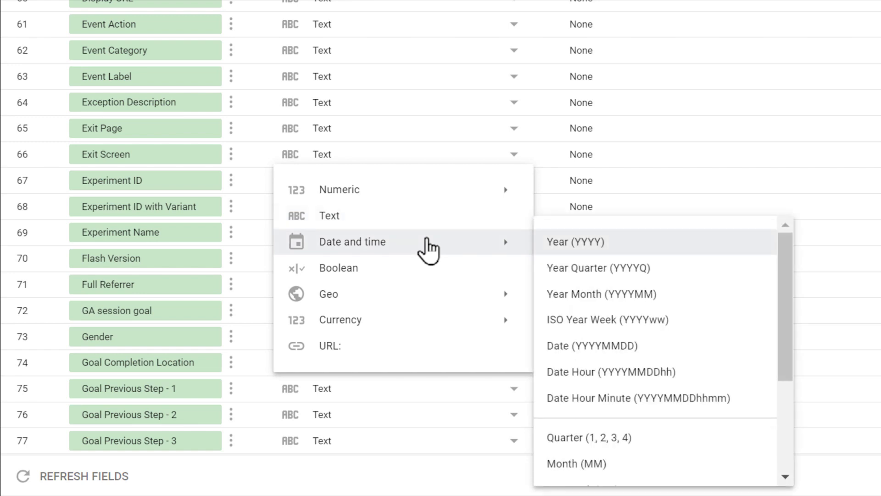
pyautogui.moveTo(418, 273)
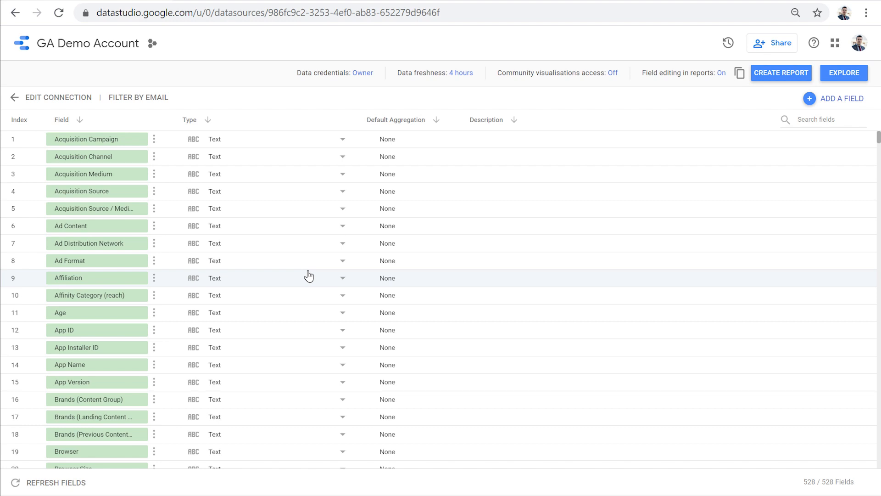
pyautogui.moveTo(811, 118)
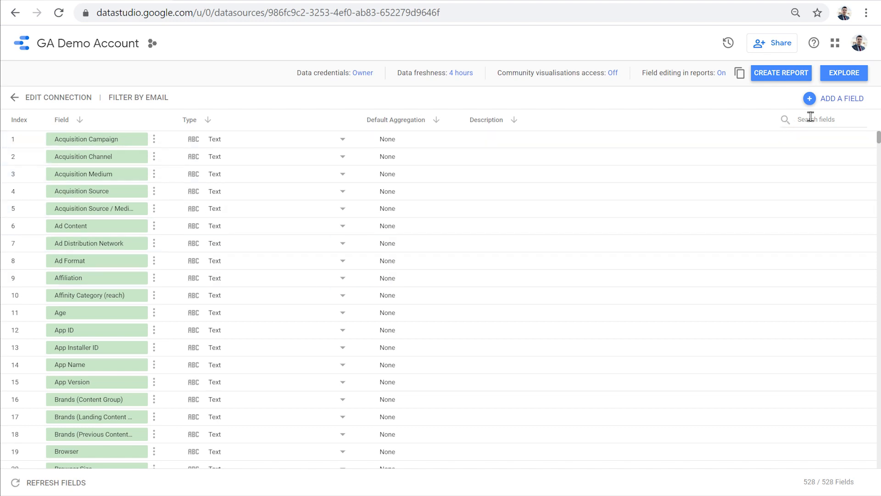
# Step: Add a new blank calculated field to the GA Demo Account data source
pyautogui.click(840, 99)
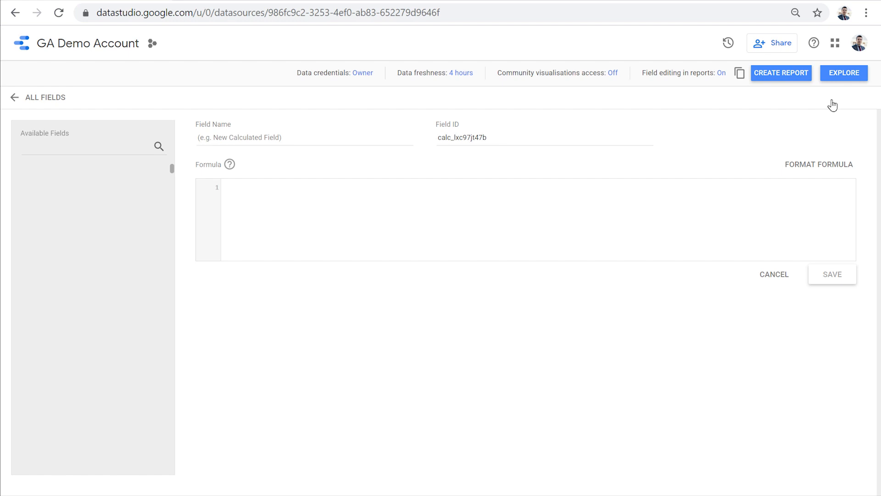
# Step: Name the field My New Field and begin its formula with Revenue
pyautogui.click(289, 136)
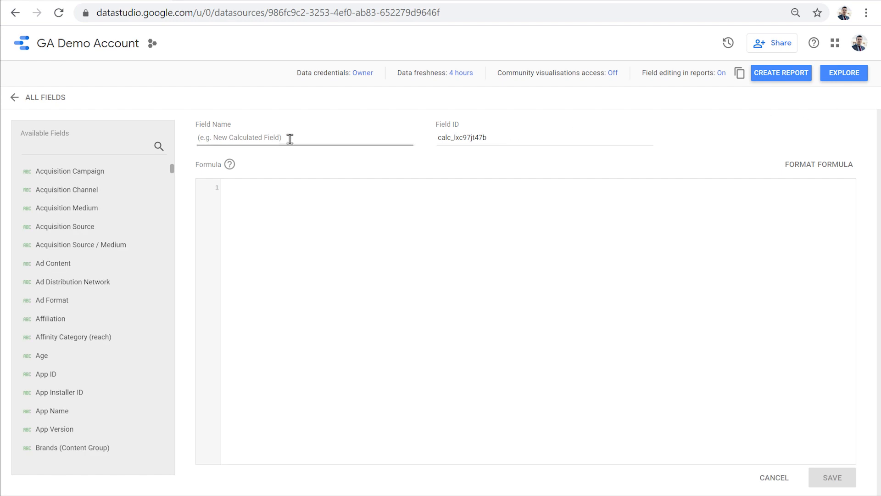
pyautogui.write('My New Fi')
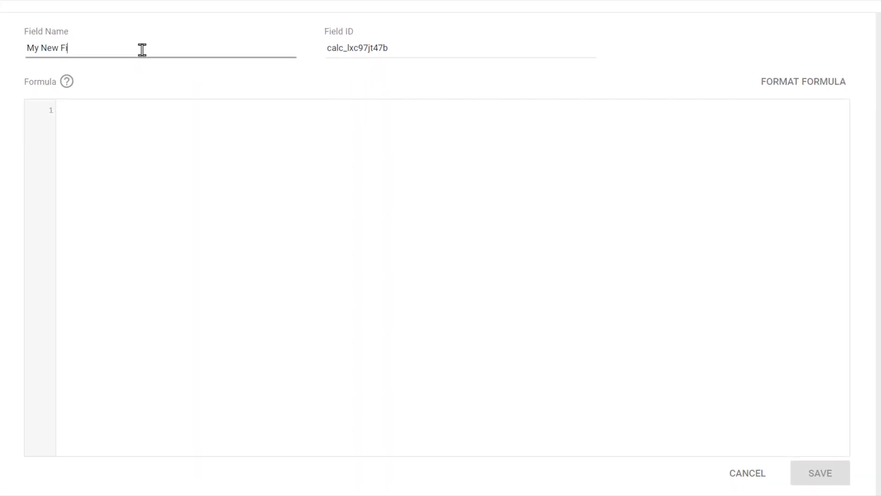
pyautogui.write('eld')
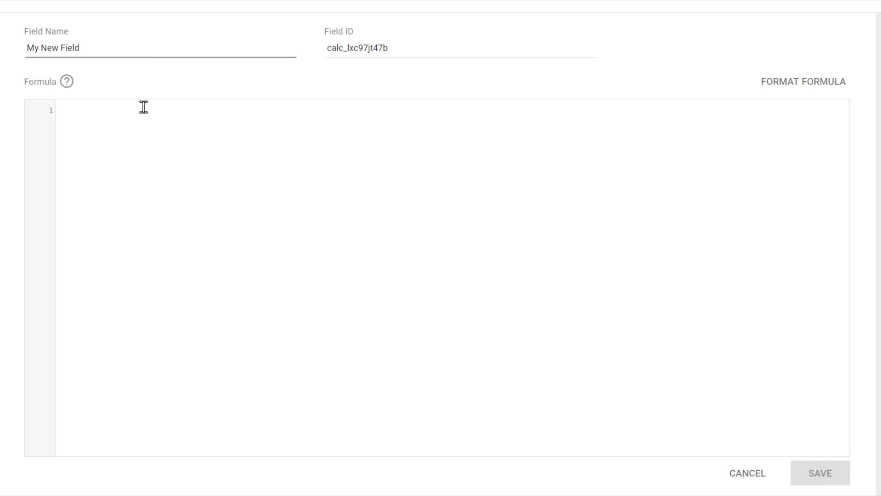
pyautogui.click(169, 110)
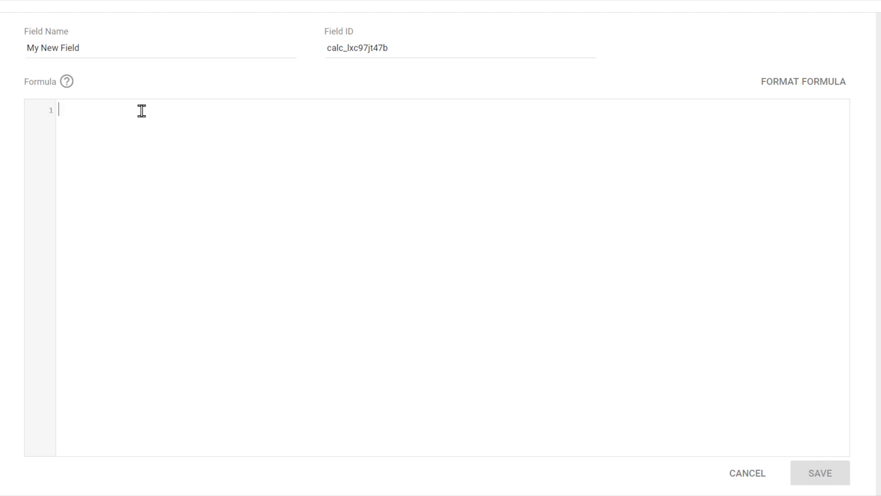
pyautogui.write('Revenue -')
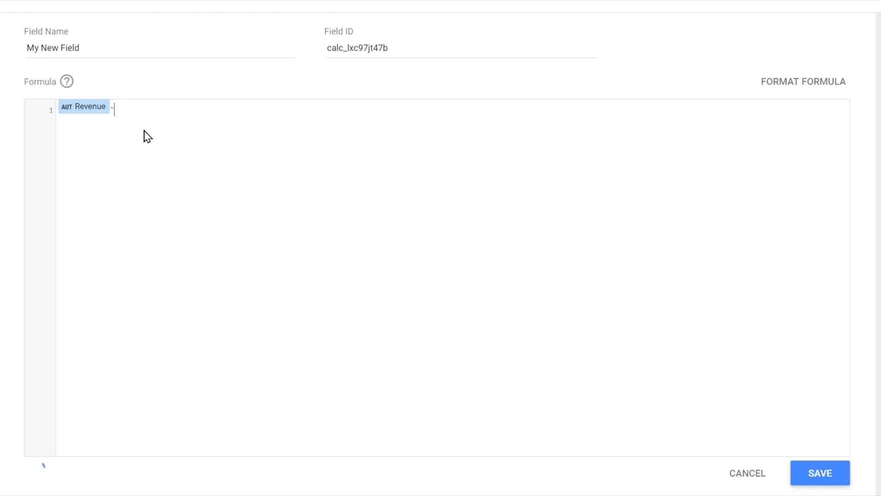
# Step: Try UPPER then LOWER on Source/Medium in the formula, then clear it to start with CON
pyautogui.write('u')
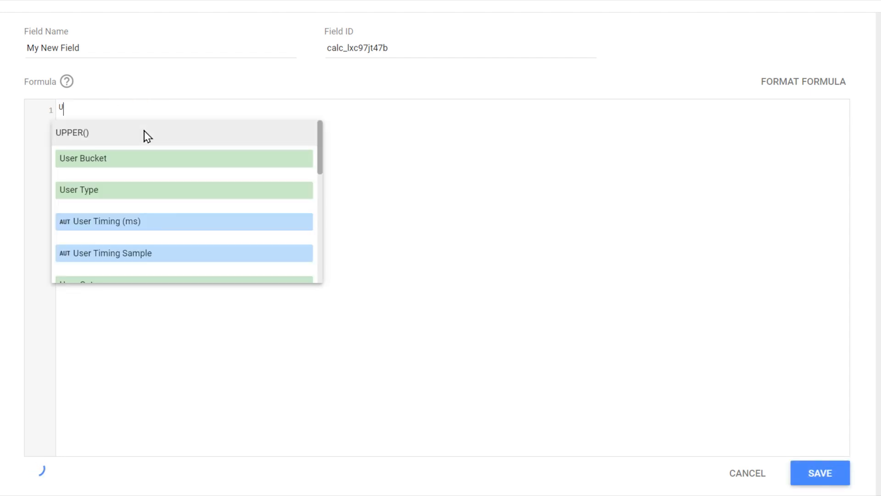
pyautogui.click(72, 132)
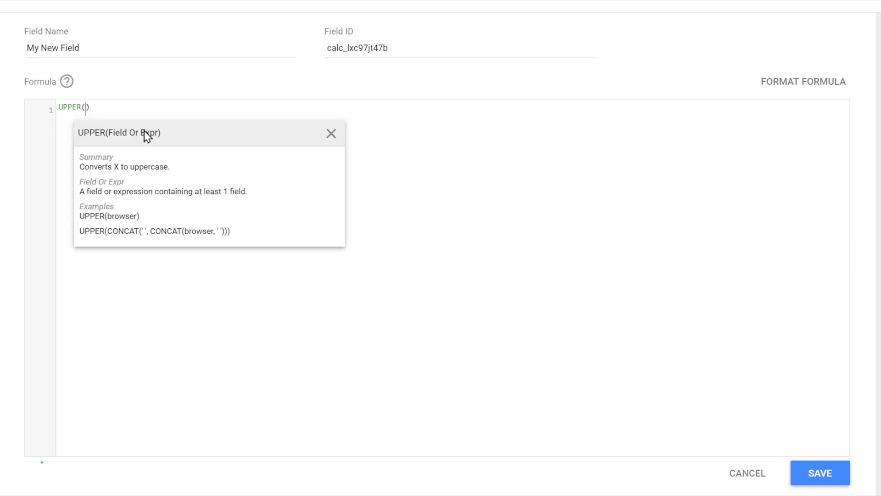
pyautogui.write('Source/')
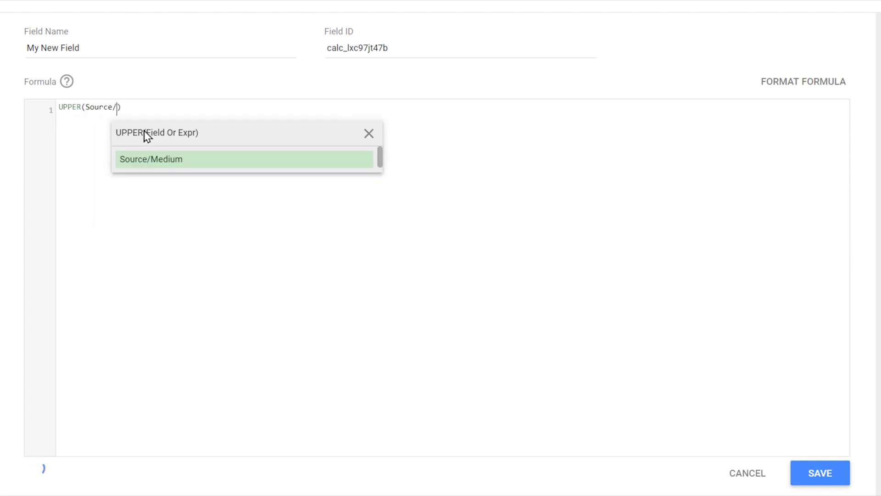
pyautogui.click(151, 159)
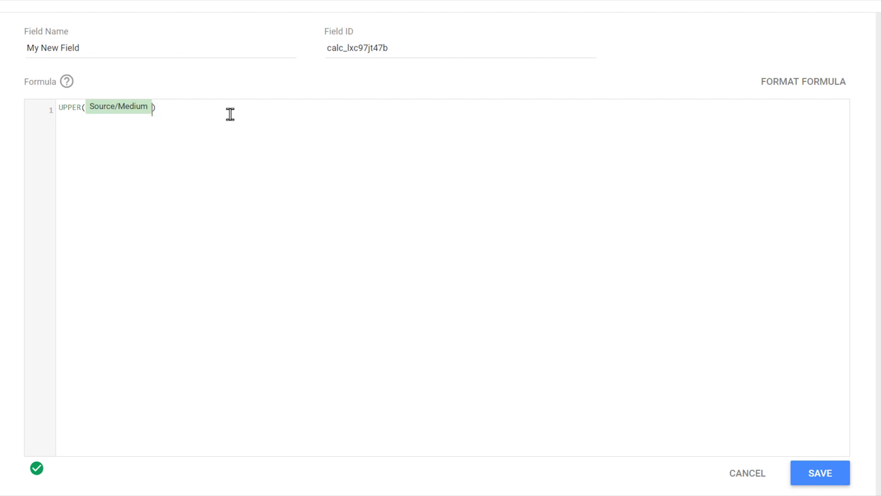
pyautogui.click(70, 107)
pyautogui.write('LOW')
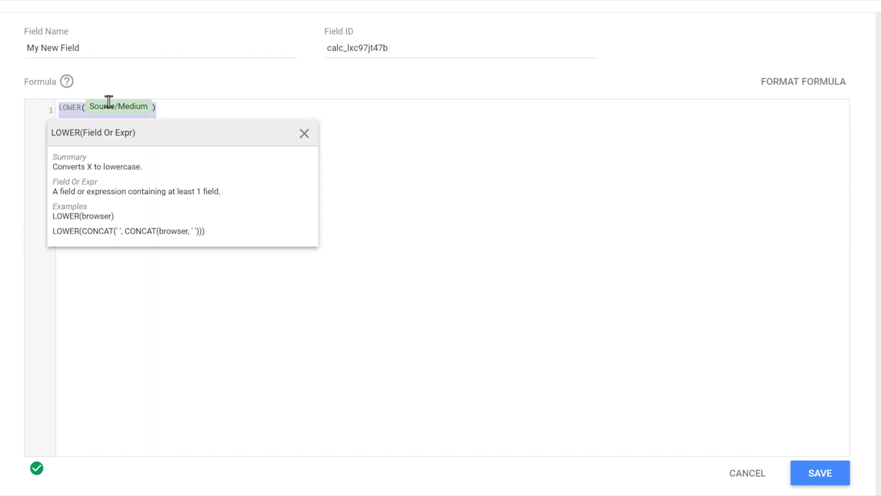
pyautogui.write('CON')
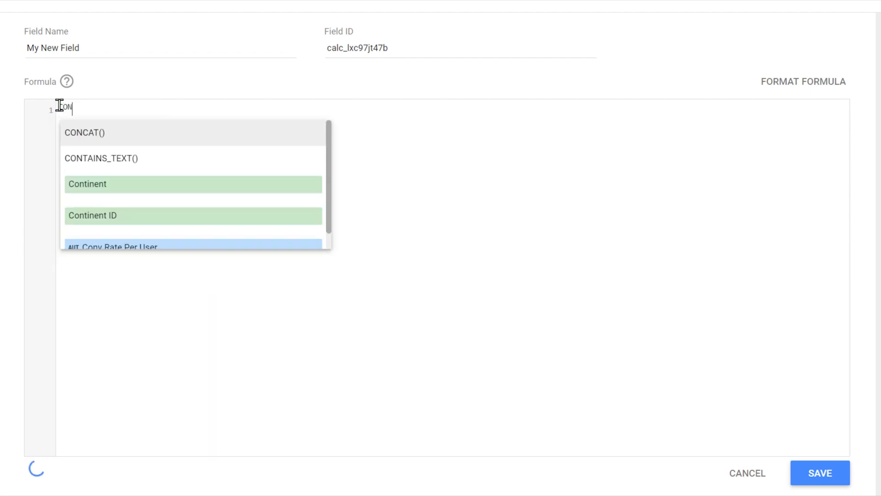
# Step: Make the formula CONCAT(Hostname, Page) using the autocompleted CONCAT function
pyautogui.click(84, 132)
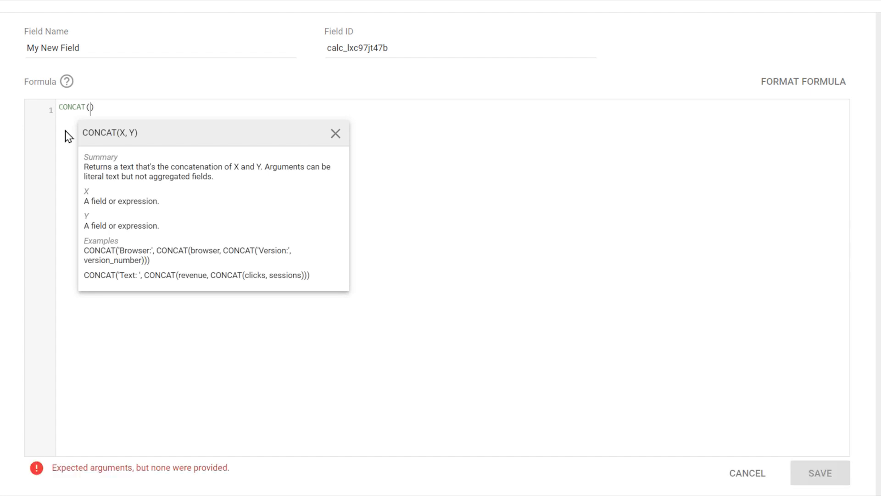
pyautogui.write('Hostname')
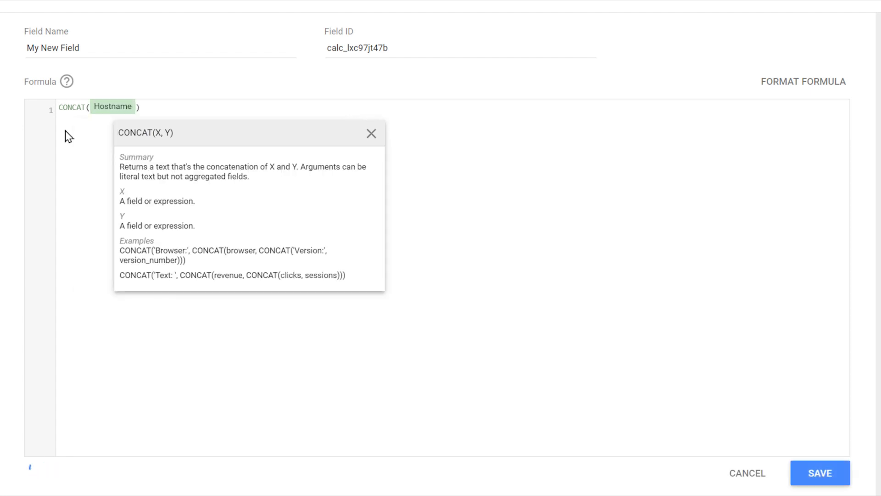
pyautogui.write(', Page')
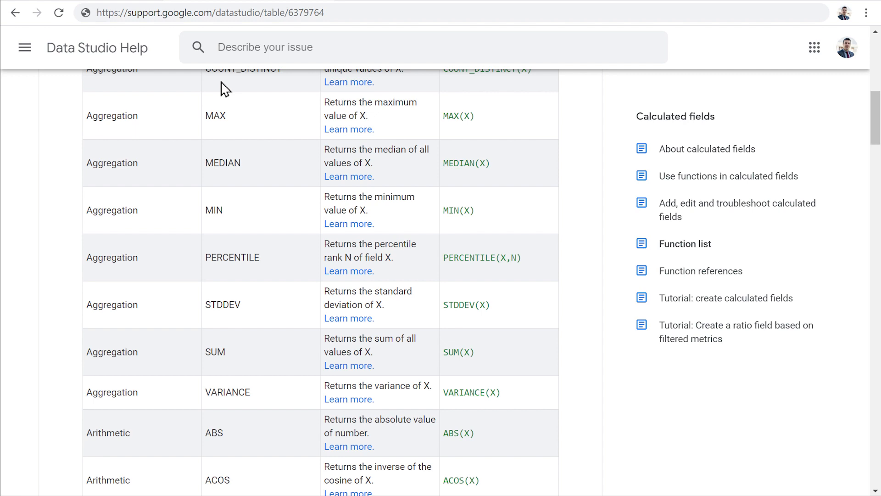
pyautogui.scroll(-3)
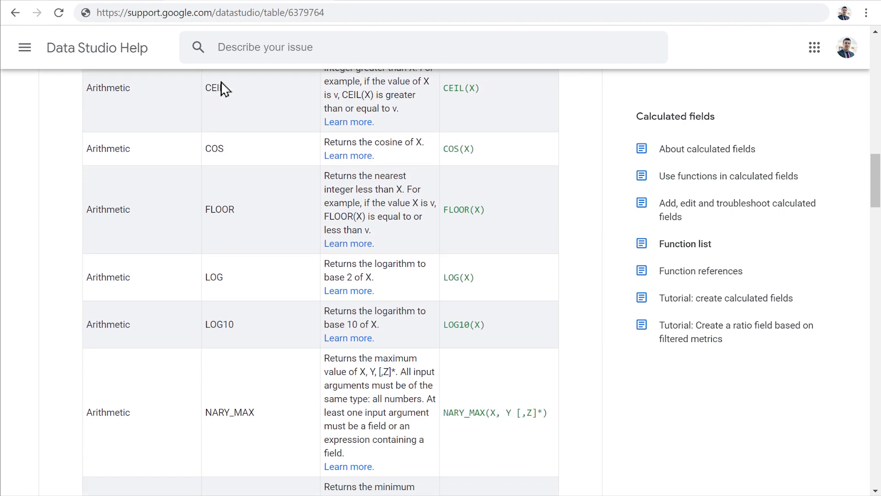
pyautogui.scroll(-3)
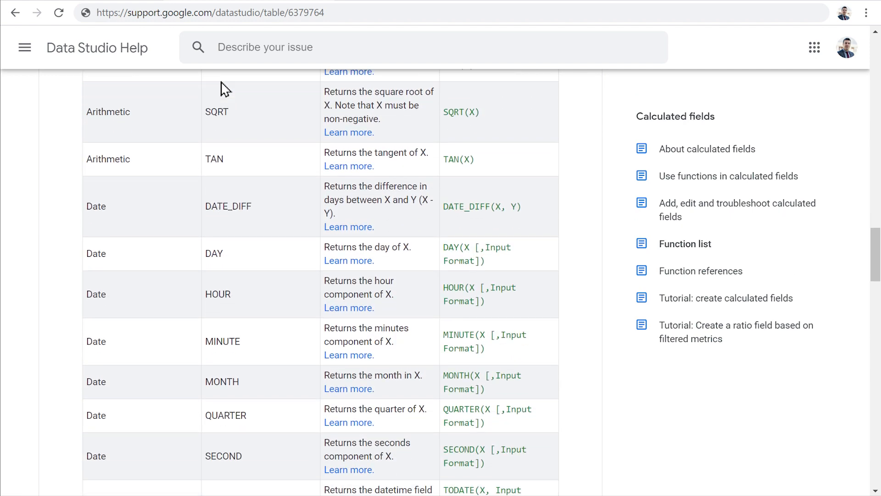
pyautogui.scroll(-3)
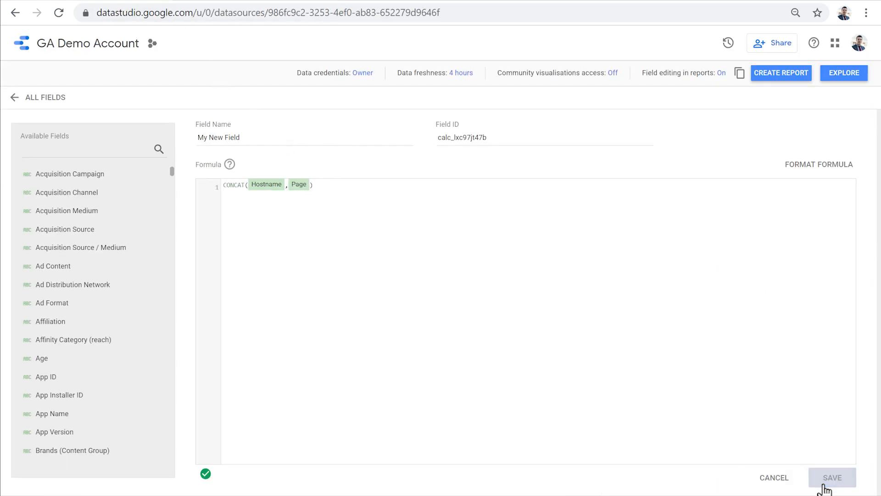
# Step: Save My New Field and return to the full field list, now 529 fields
pyautogui.click(833, 477)
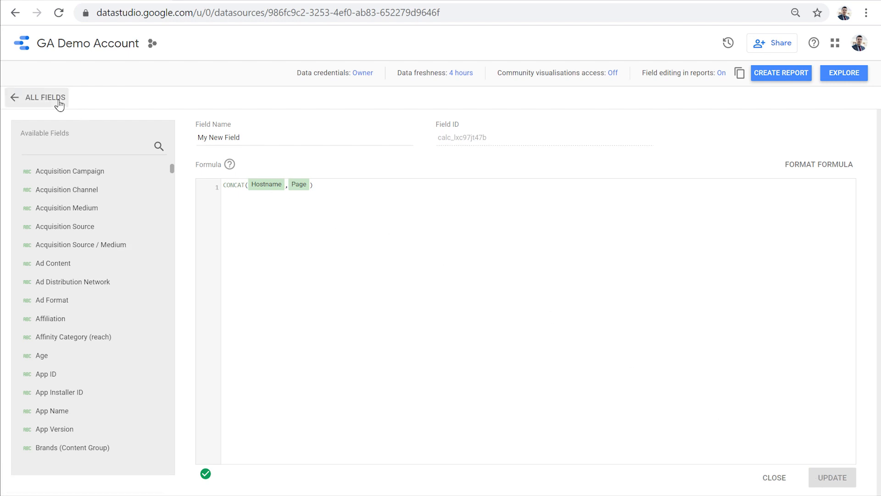
pyautogui.click(45, 97)
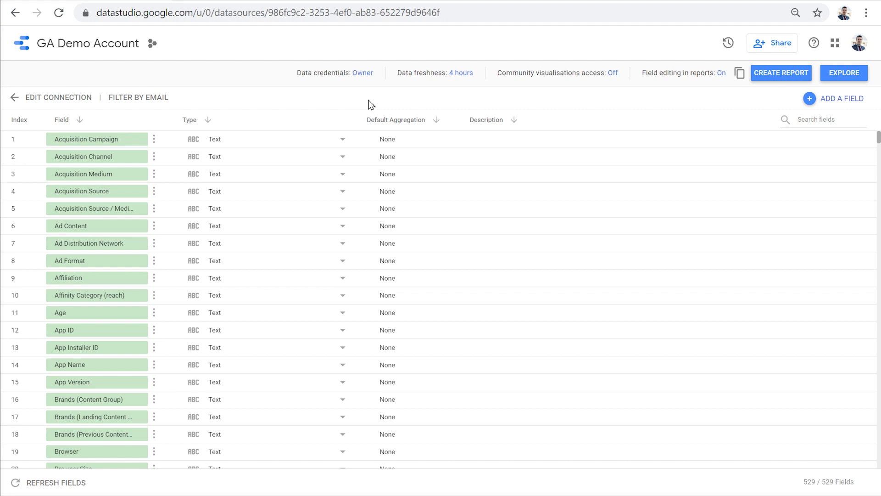
pyautogui.click(21, 43)
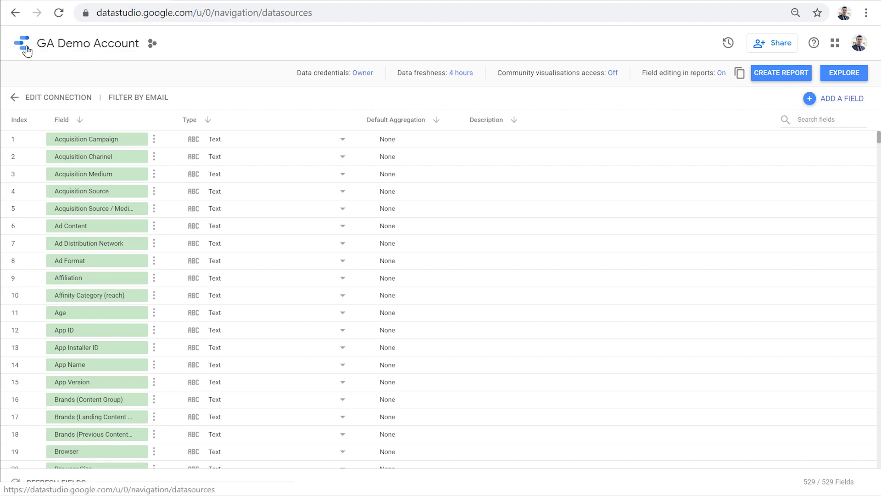
pyautogui.click(21, 44)
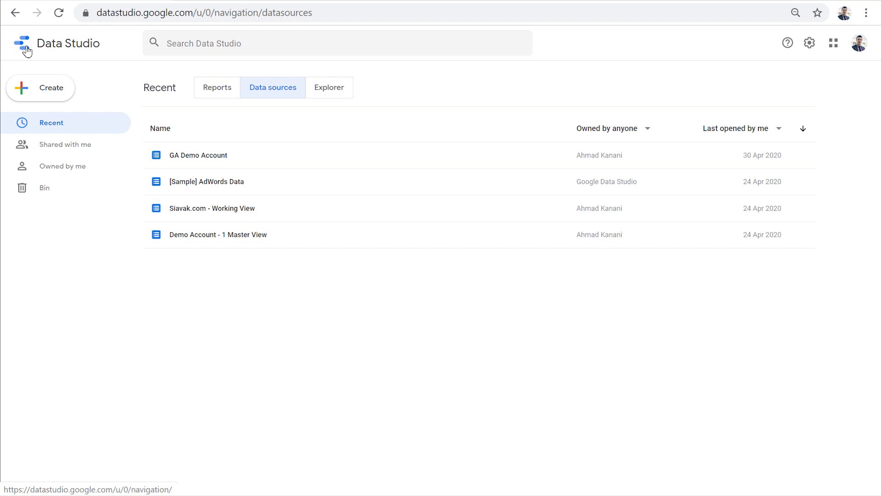
pyautogui.moveTo(279, 120)
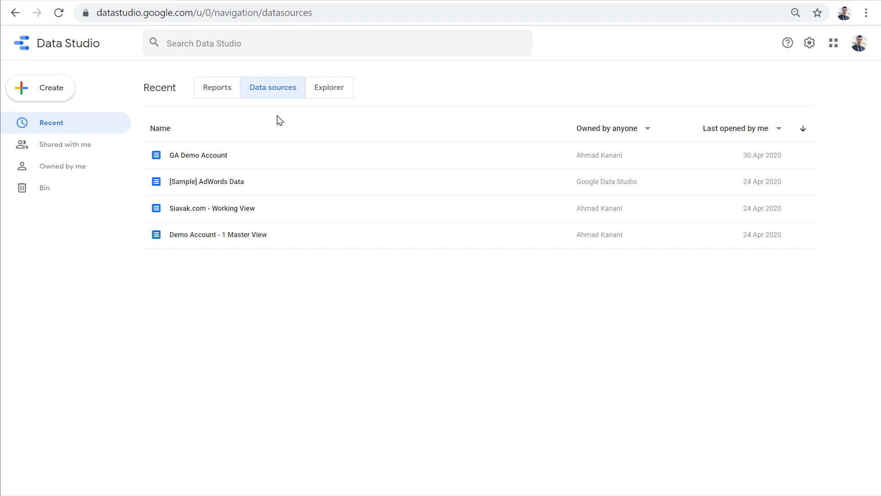
pyautogui.click(197, 155)
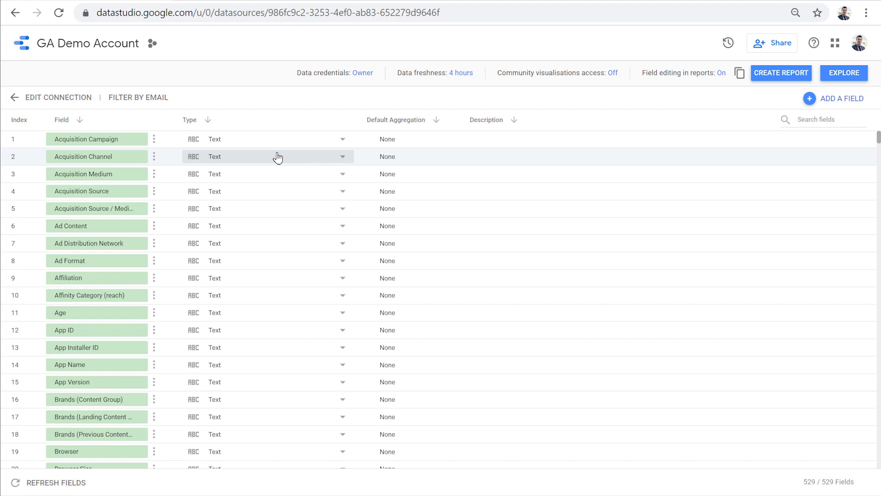
pyautogui.moveTo(764, 85)
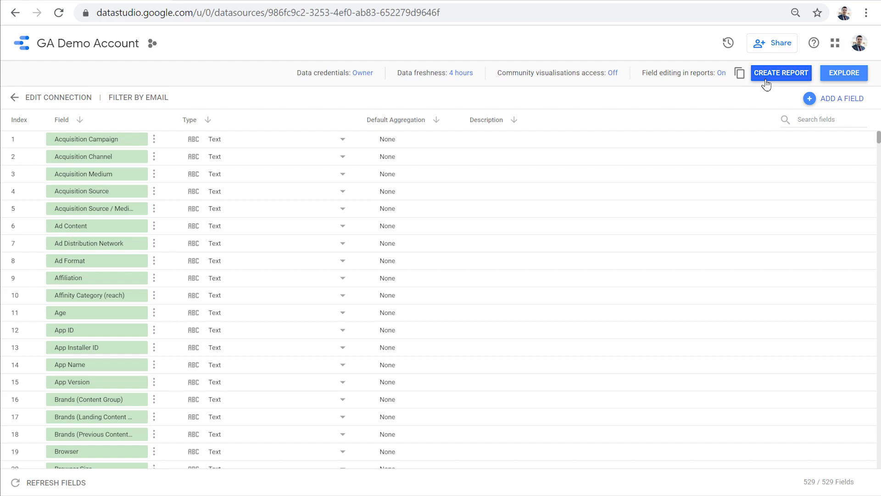
# Step: Create a blank report and confirm adding GA Demo Account data to it
pyautogui.click(780, 73)
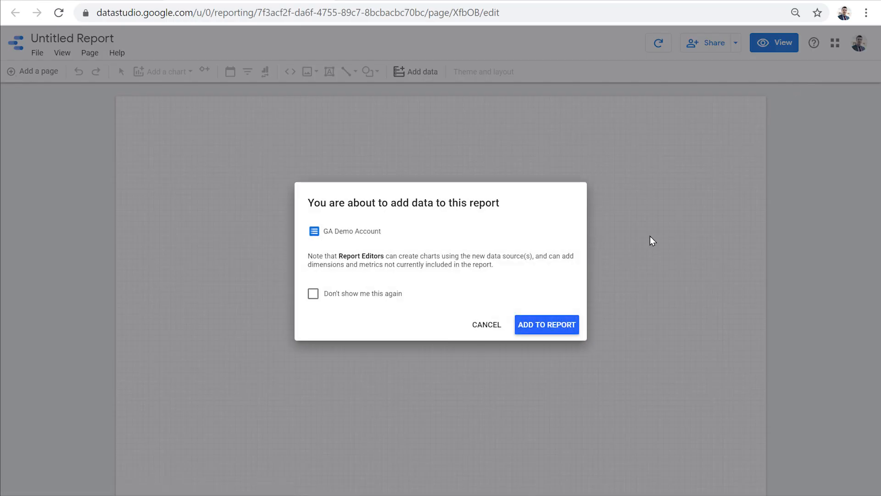
pyautogui.click(545, 324)
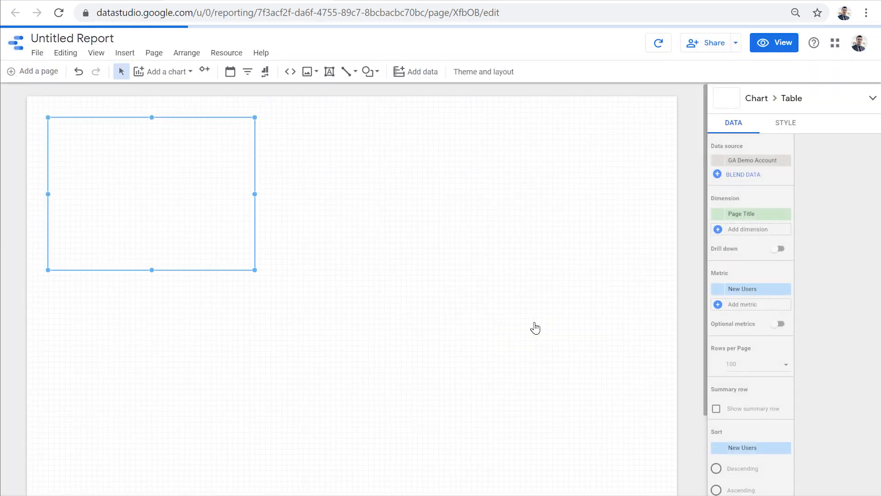